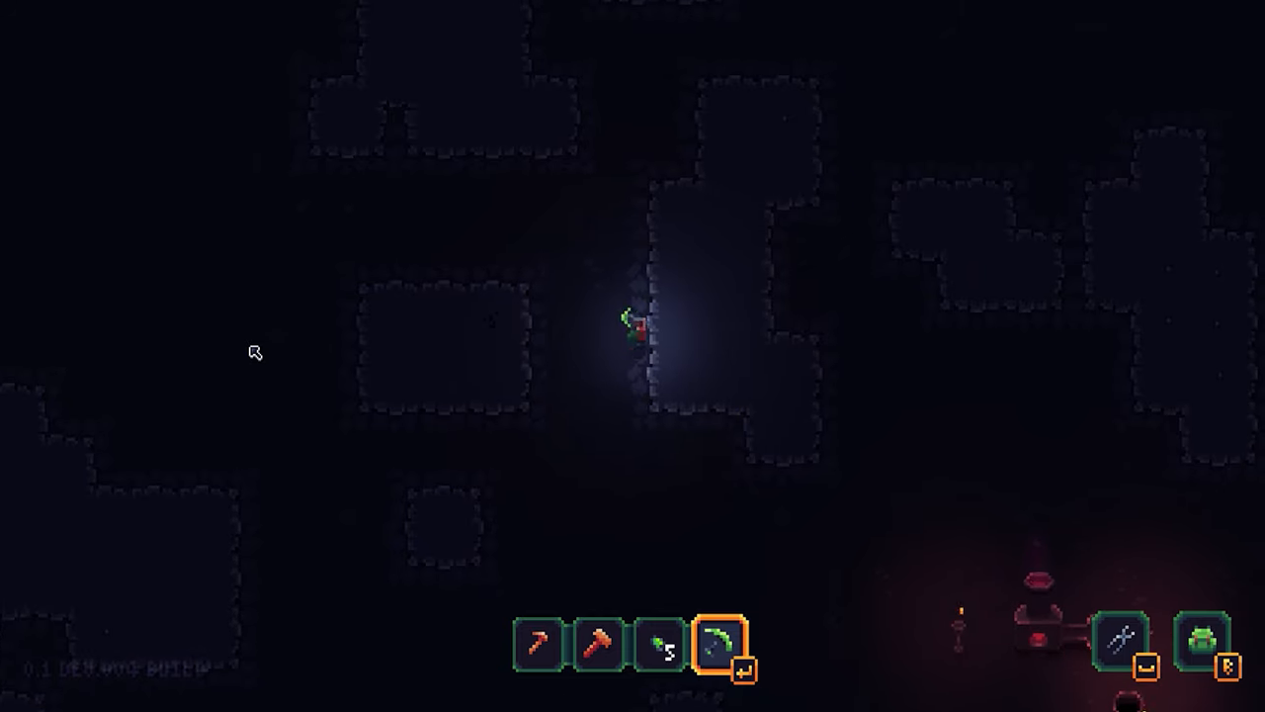
# Select the Area2D's CollisionShape2D, then scroll the script to the ActionType enum and on_approach signal
pyautogui.click(633, 336)
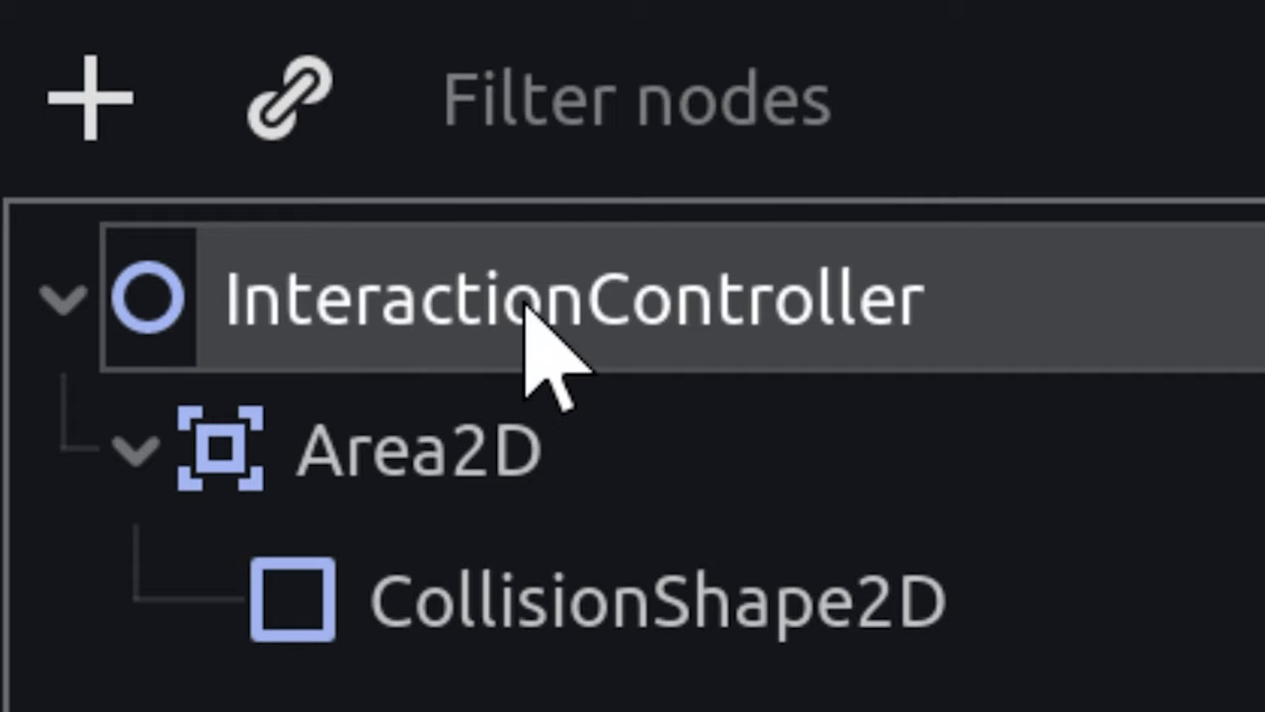
pyautogui.click(652, 598)
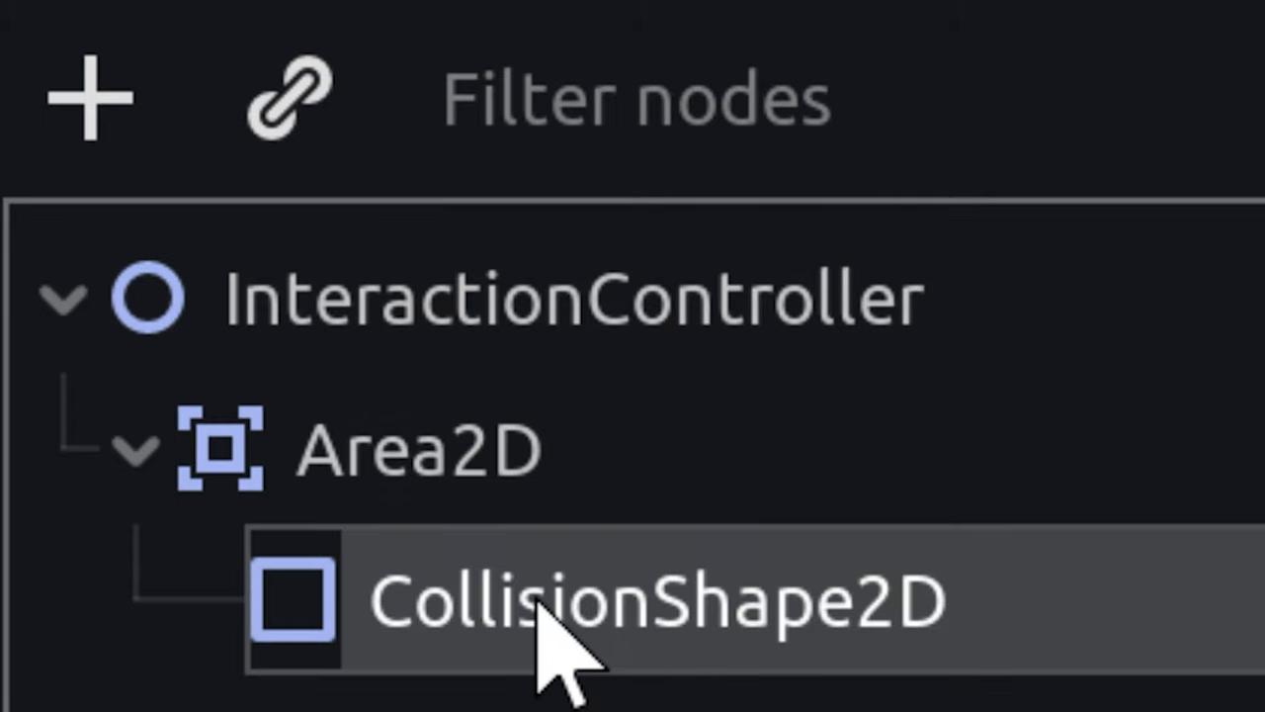
pyautogui.moveTo(484, 691)
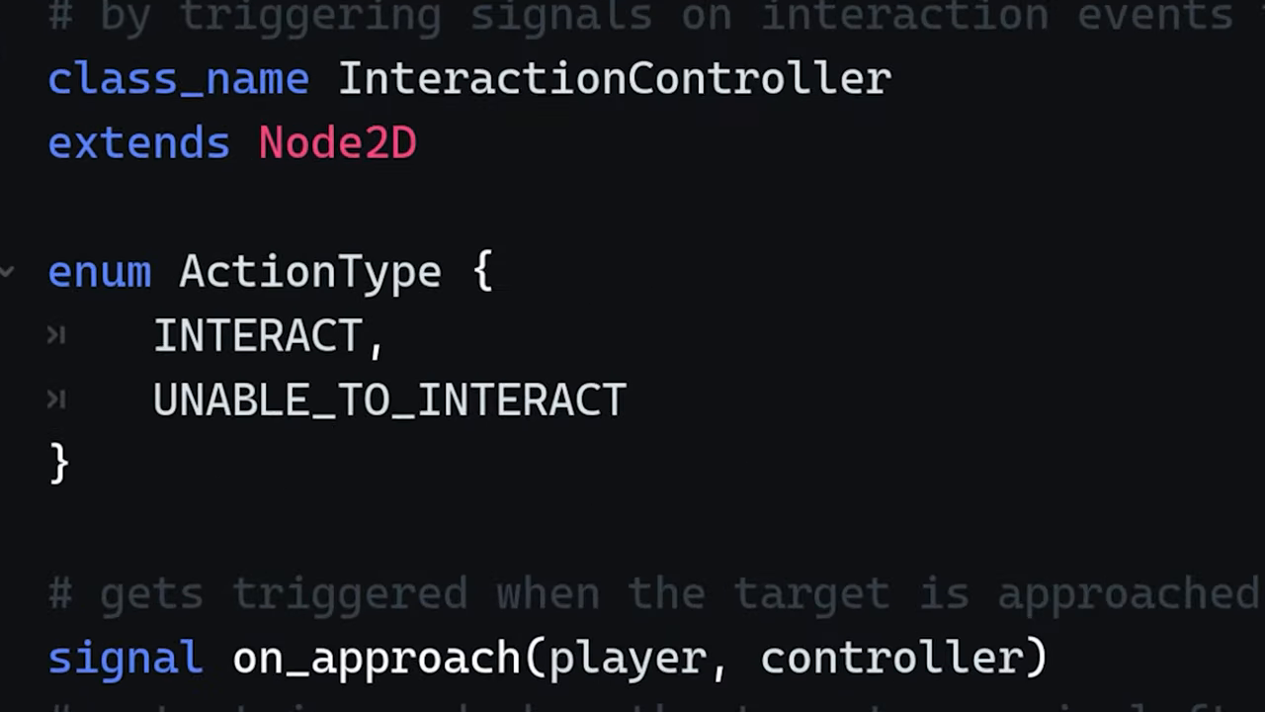
pyautogui.scroll(-3)
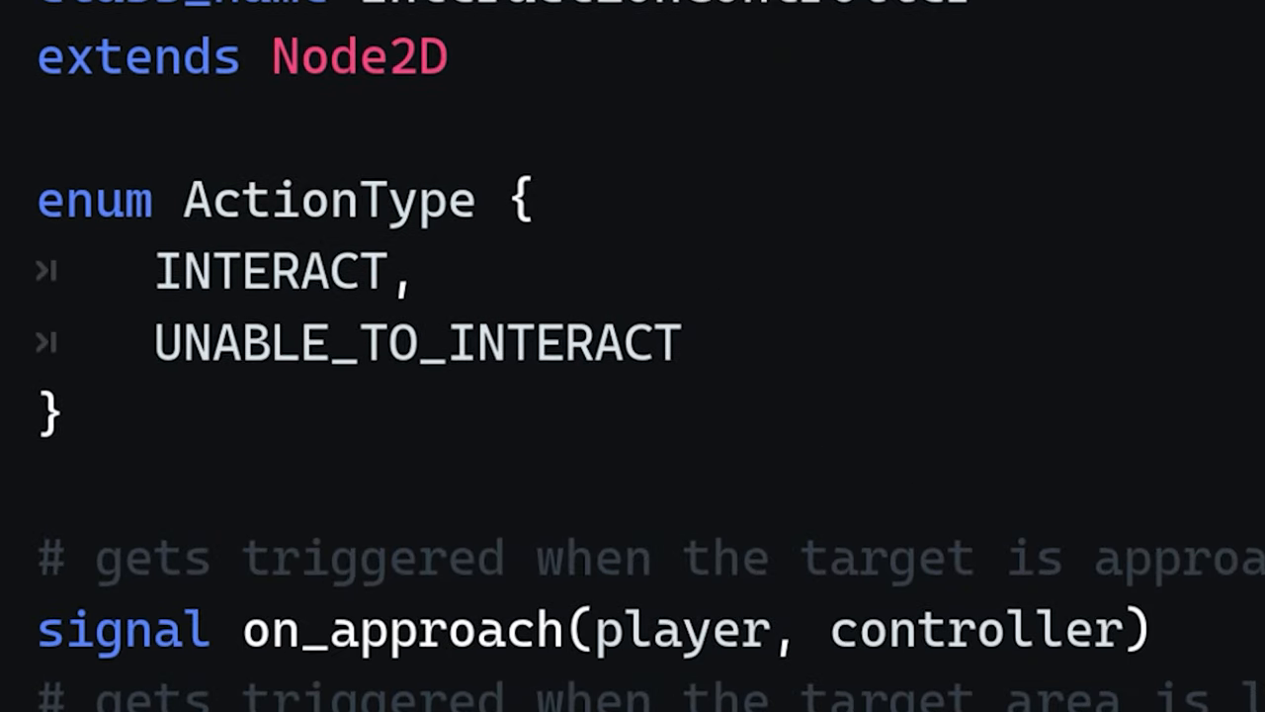
pyautogui.scroll(-3)
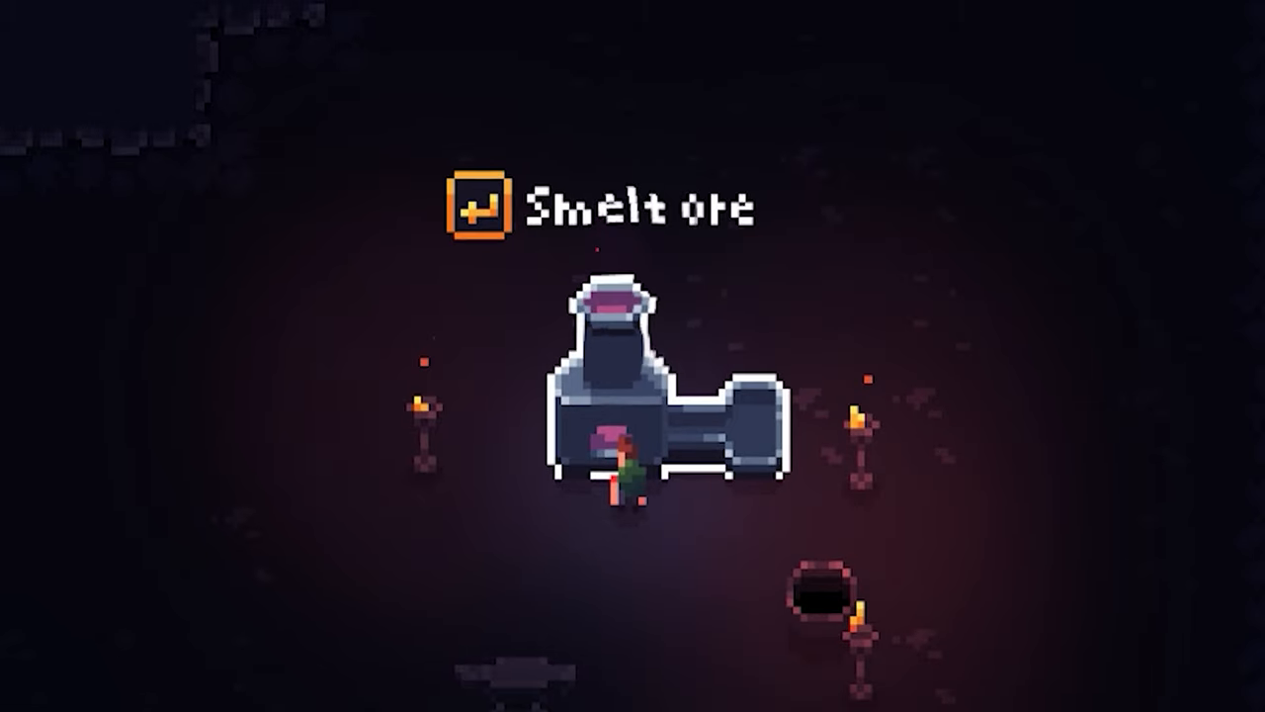
# Interact with the outlined smelter at the 'Smelt ore' prompt to start smelting
pyautogui.press('enter')
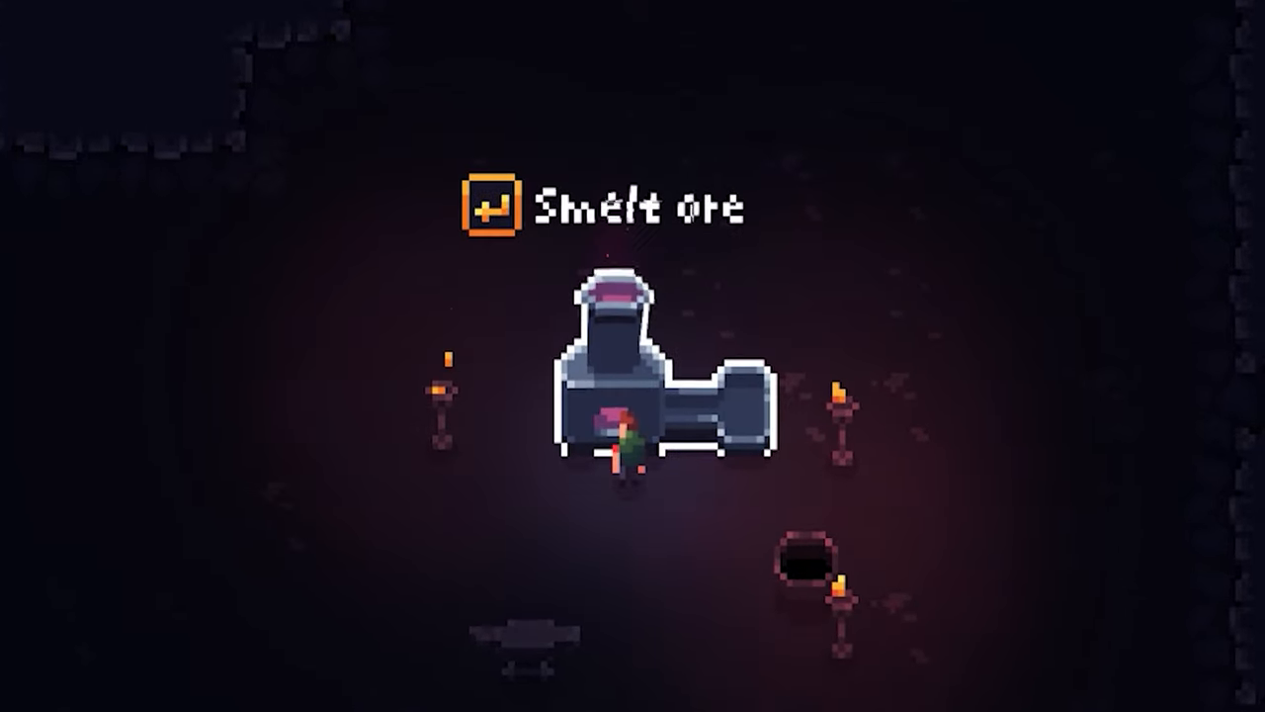
pyautogui.press('enter')
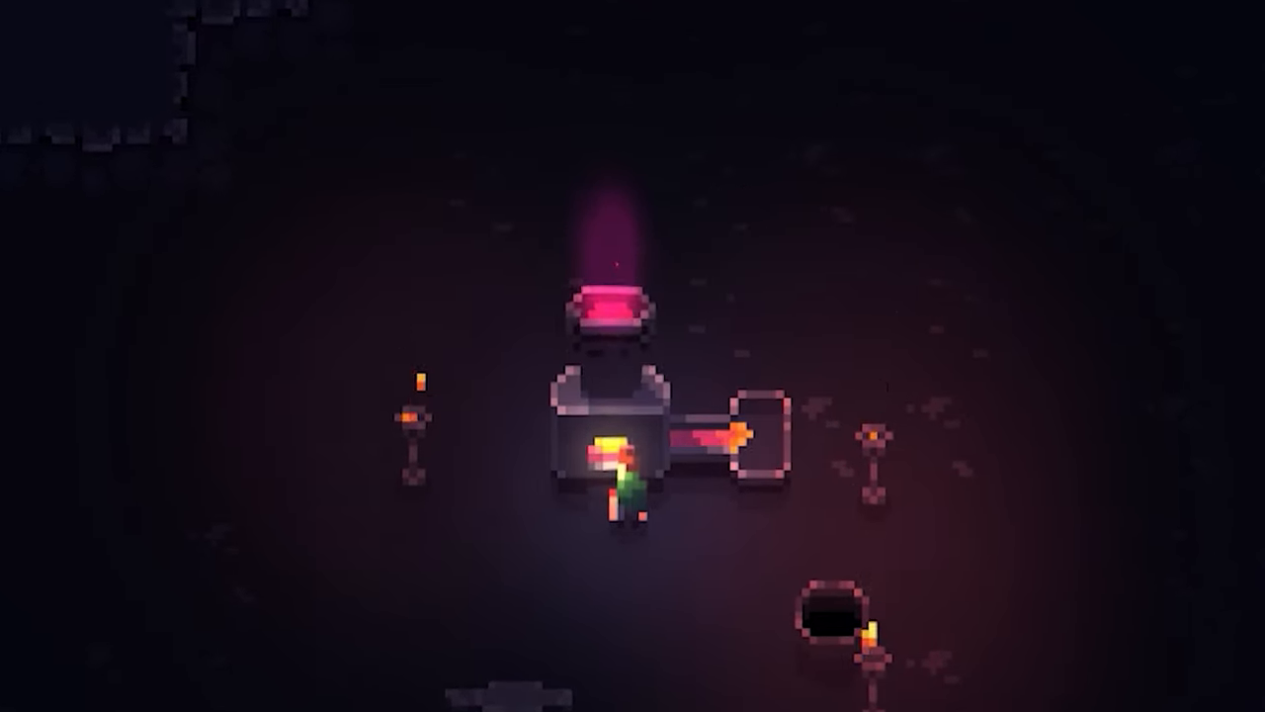